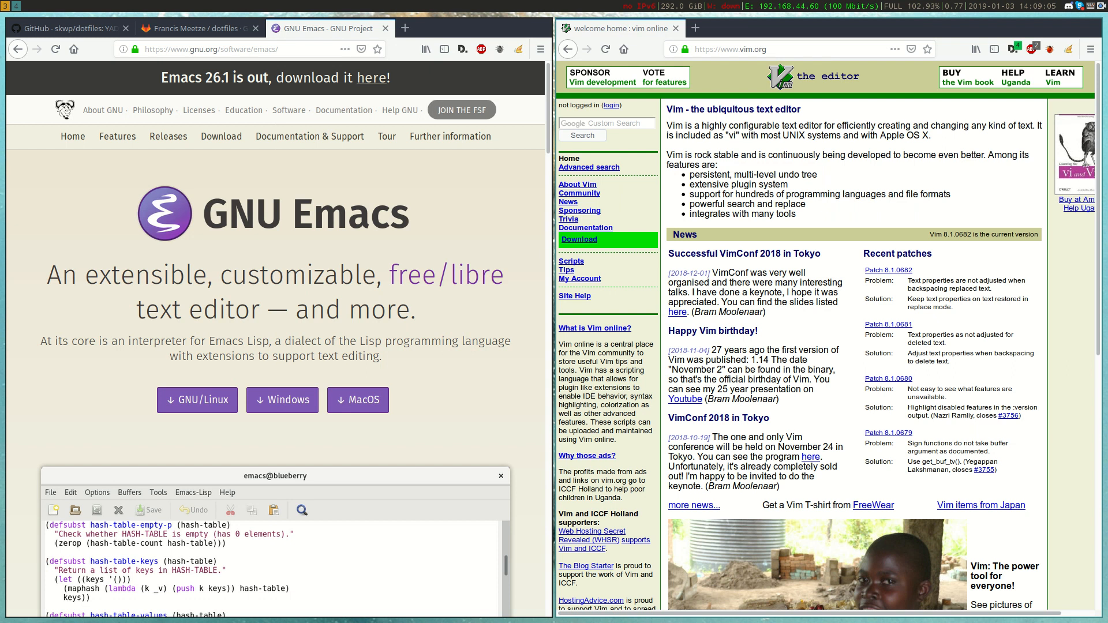
# Step: Switch to the Emacs workspace showing the dashboard beside a shell terminal
pyautogui.press('super+4')
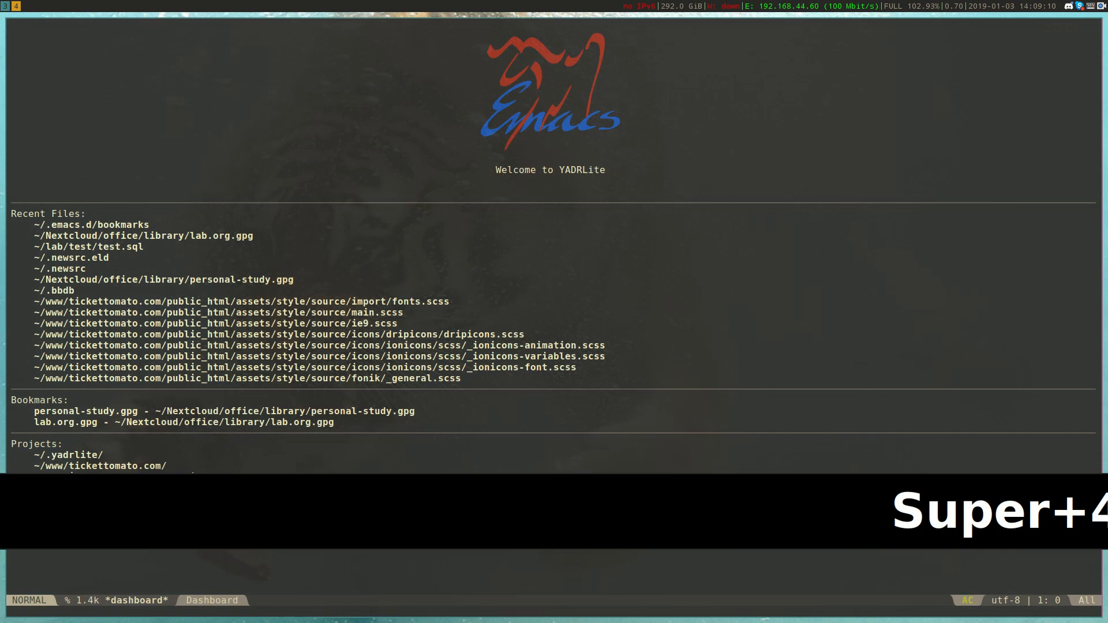
pyautogui.press('super+4')
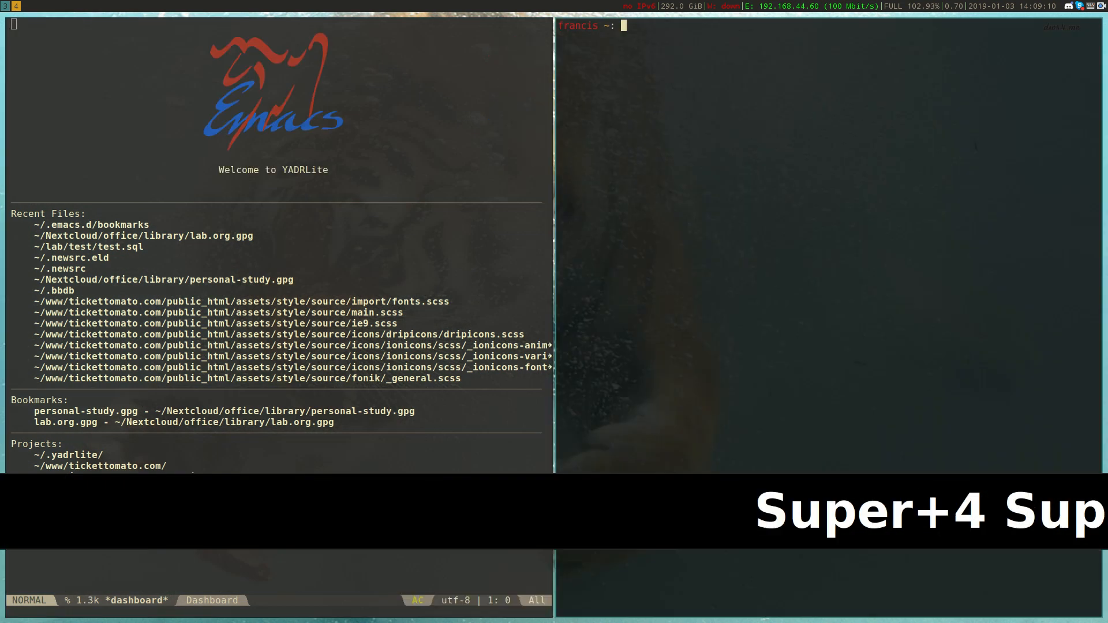
# Step: Run pwd in the Emacs terminal, copy its /home/francis output in normal mode, then resume char-mode input
pyautogui.write('p')
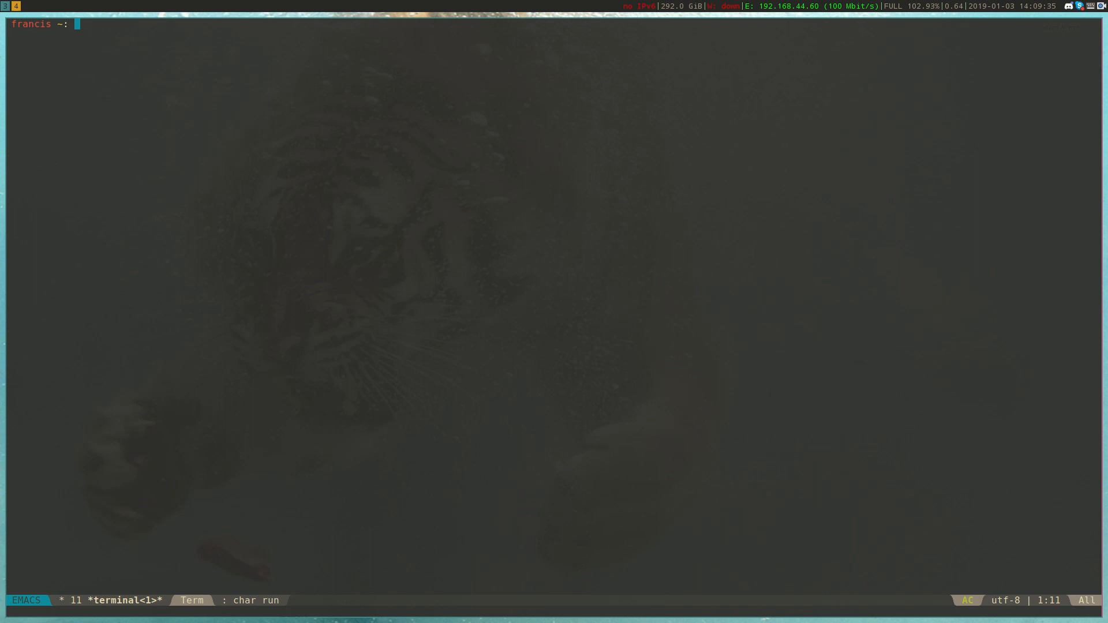
pyautogui.write('pwd')
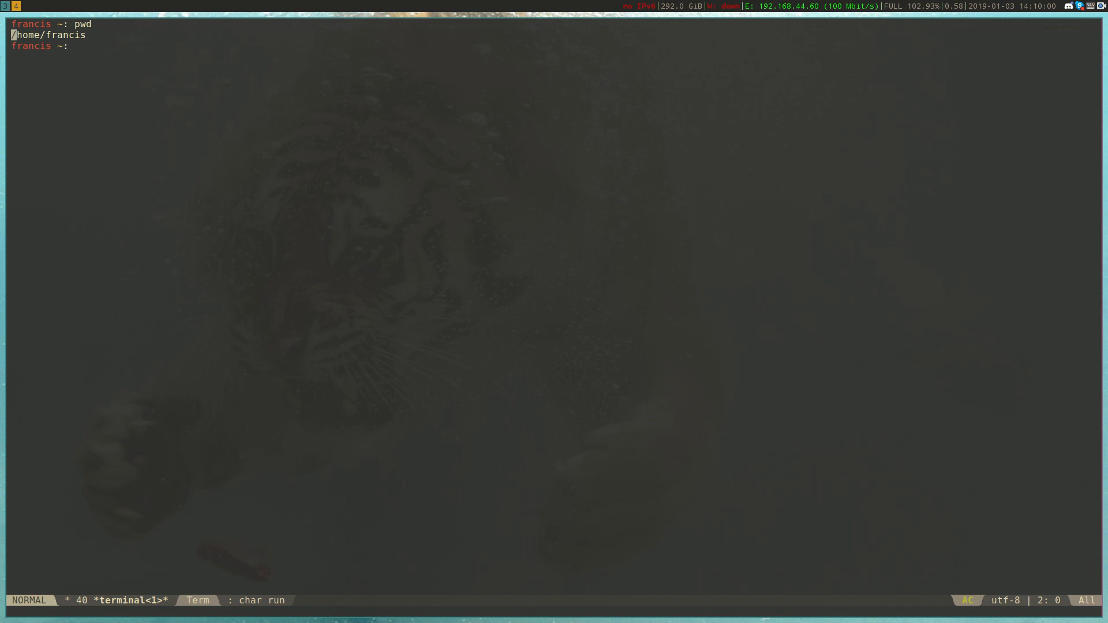
pyautogui.press('ctrl+z')
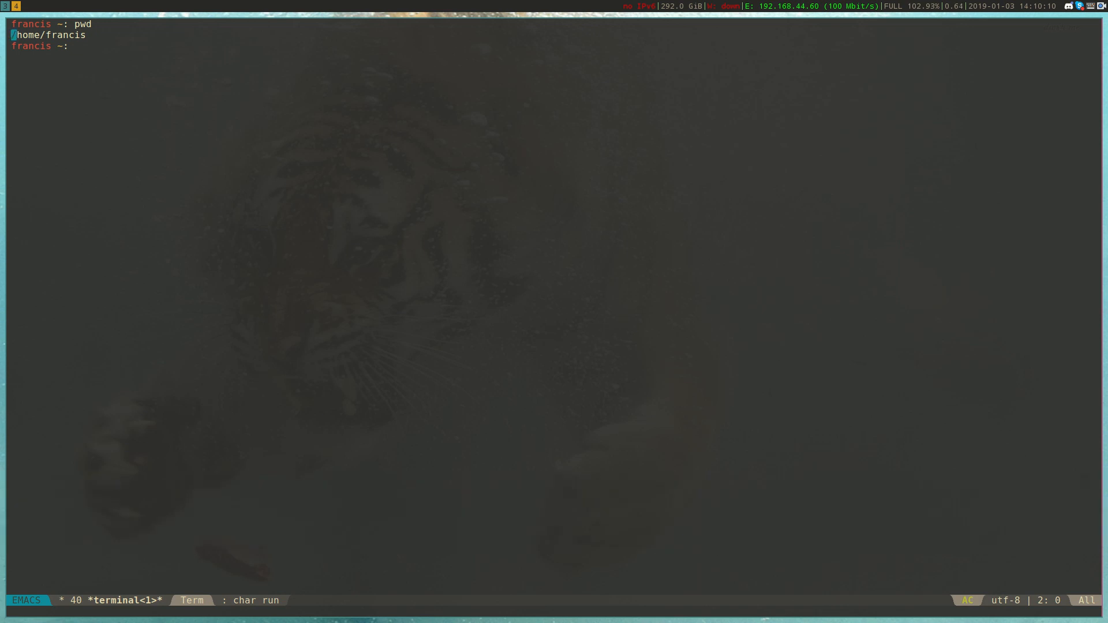
pyautogui.write('cis ~: c')
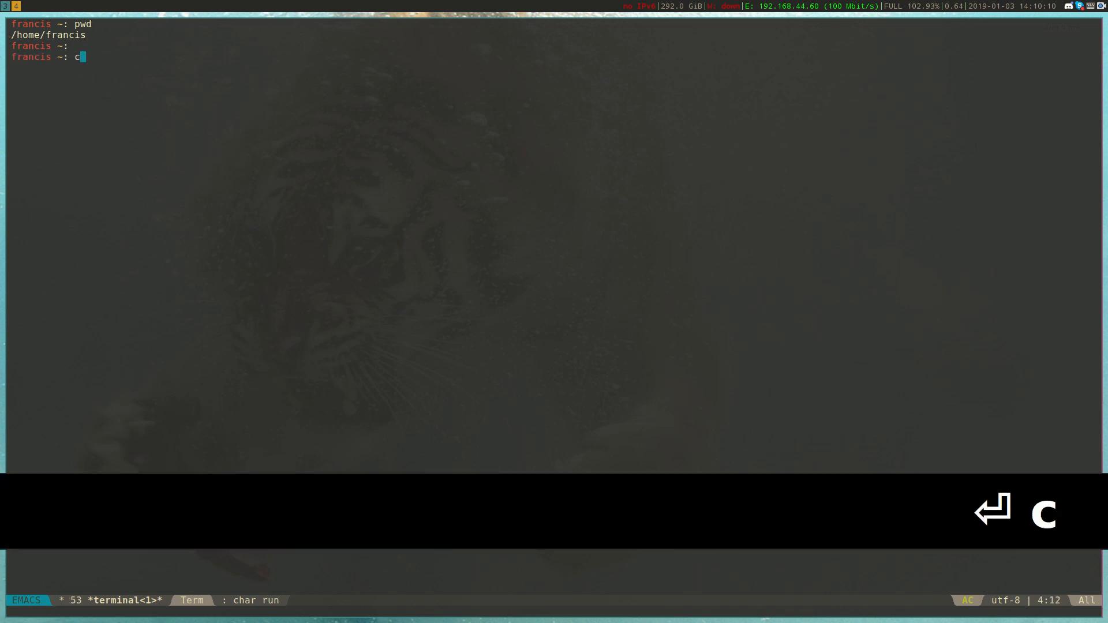
# Step: Launch and quit Vim inside the terminal, then start a tmux session
pyautogui.press('Return')
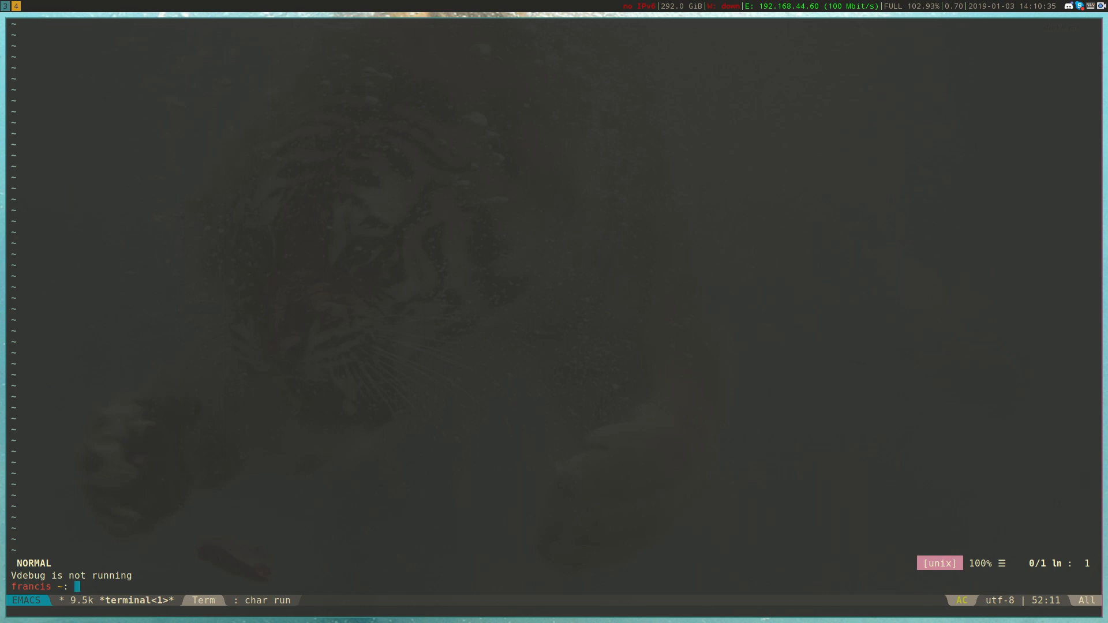
pyautogui.write('tm')
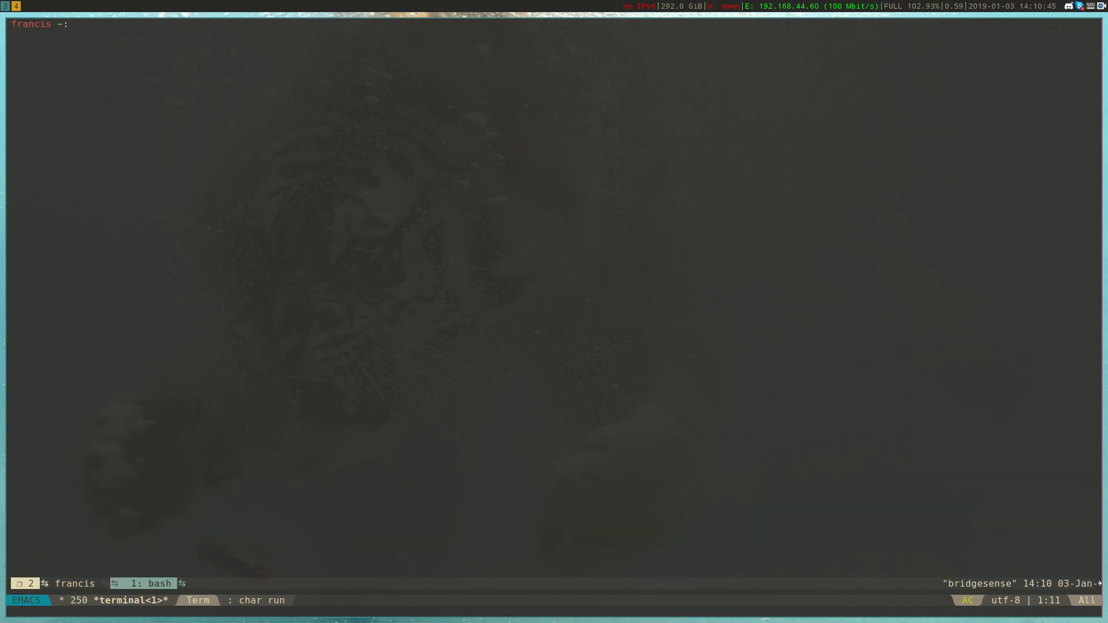
# Step: Exit tmux and the shell, then kill the finished terminal buffer to return to the dashboard
pyautogui.write('exit')
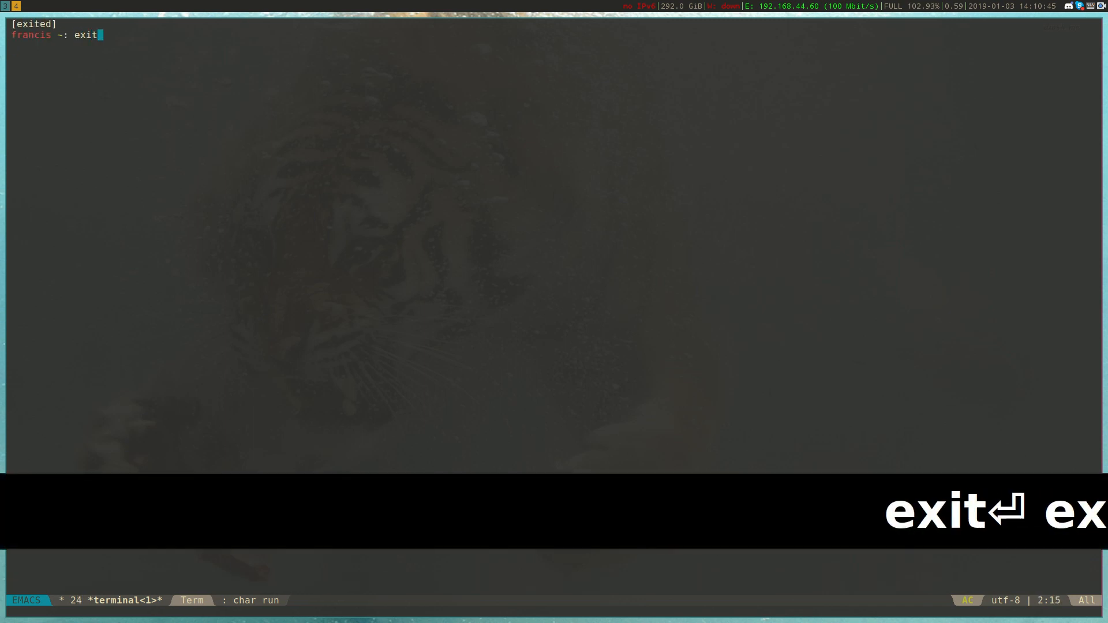
pyautogui.press('Return')
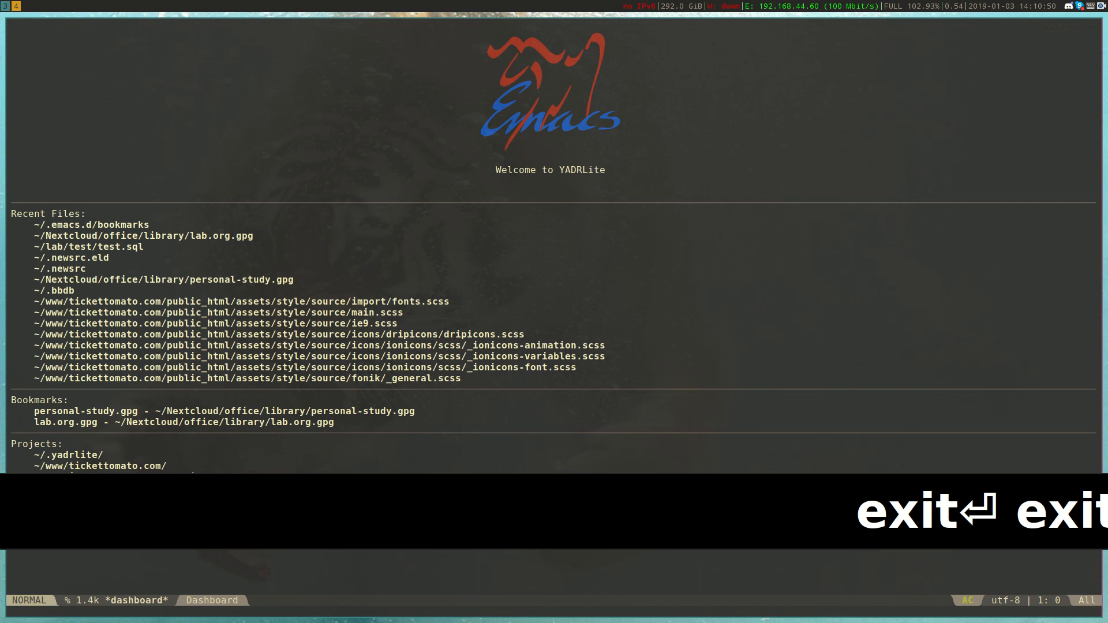